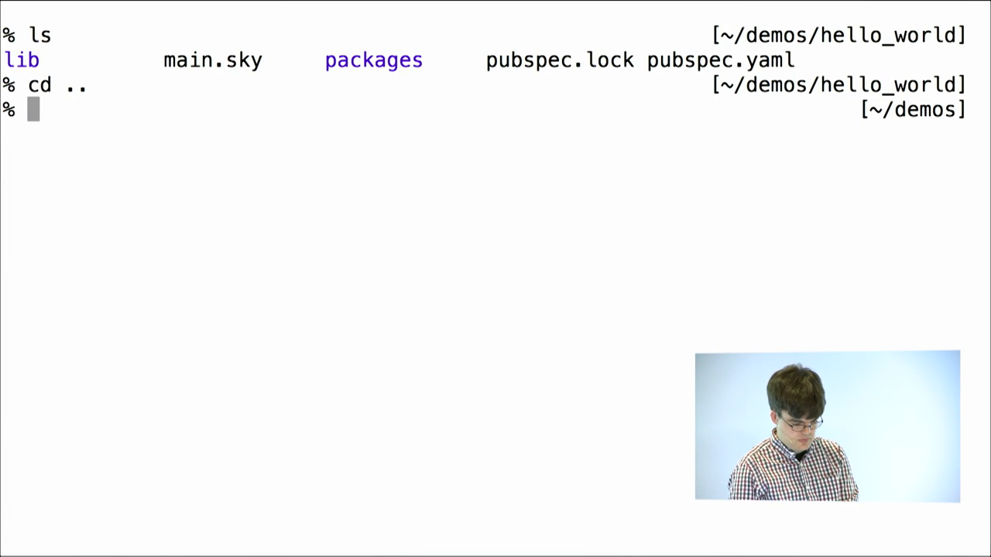
Step: After the failed sky_tool start, change directory to backups/widgets1/
{"action": "type", "text": "./packages/sky/sky_tool start"}
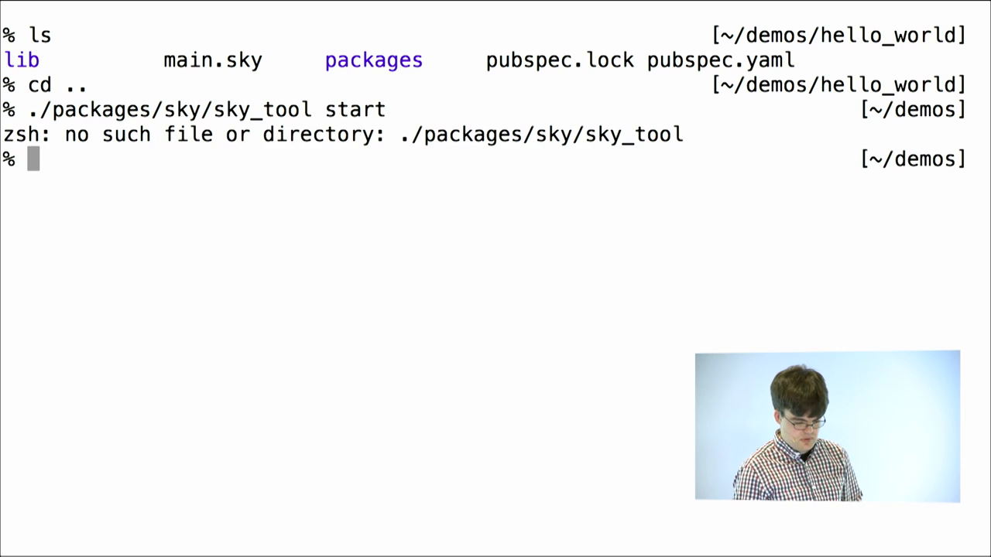
{"action": "type", "text": "cd"}
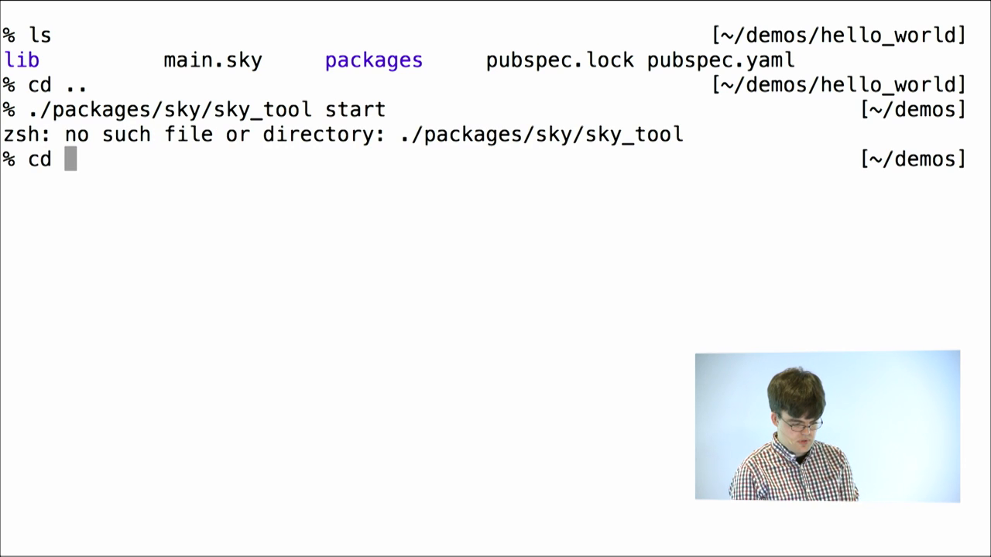
{"action": "type", "text": "backups/widgets"}
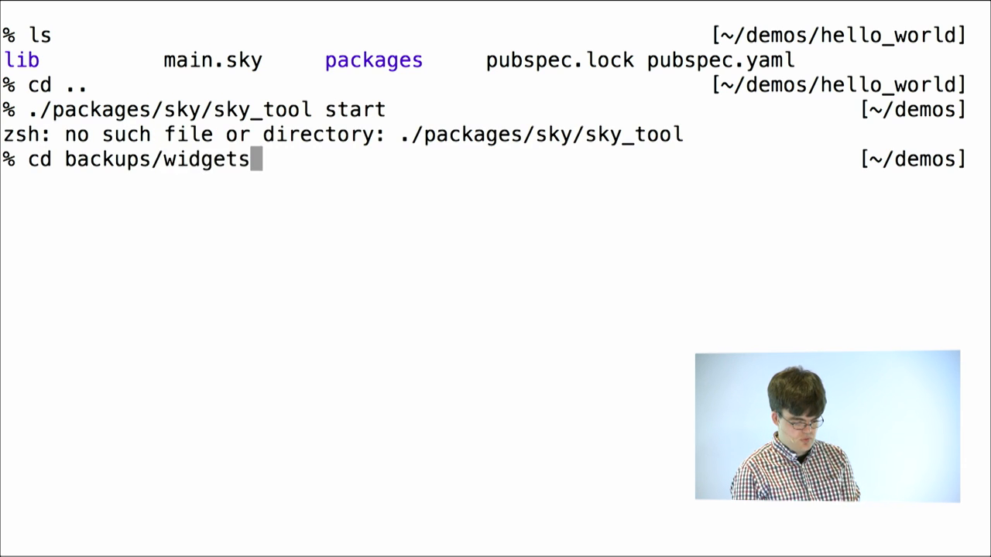
{"action": "type", "text": "1/"}
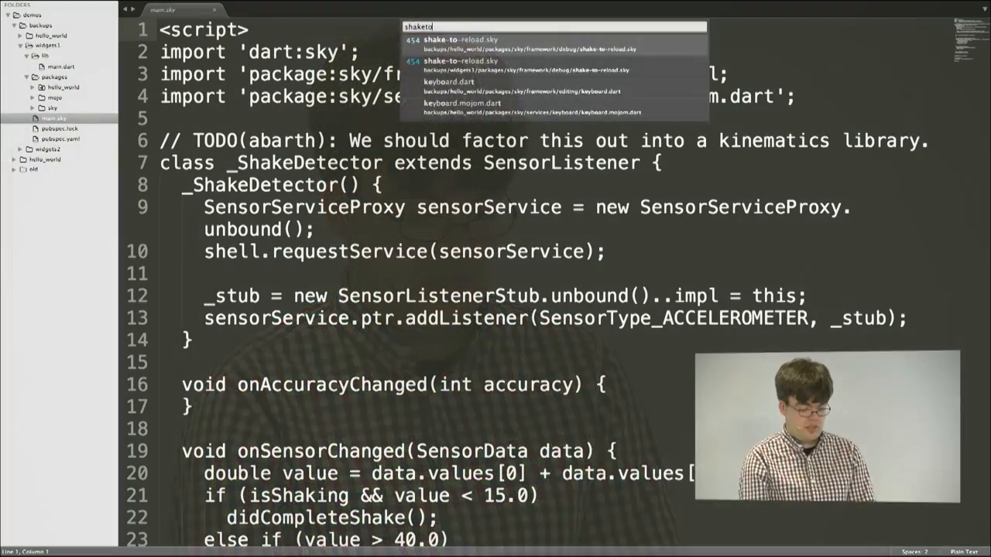
Step: Open backups/widgets1/shake-to-reload.sky from the Goto Anything results in its own tab
{"action": "left_click", "coordinate": [461, 40]}
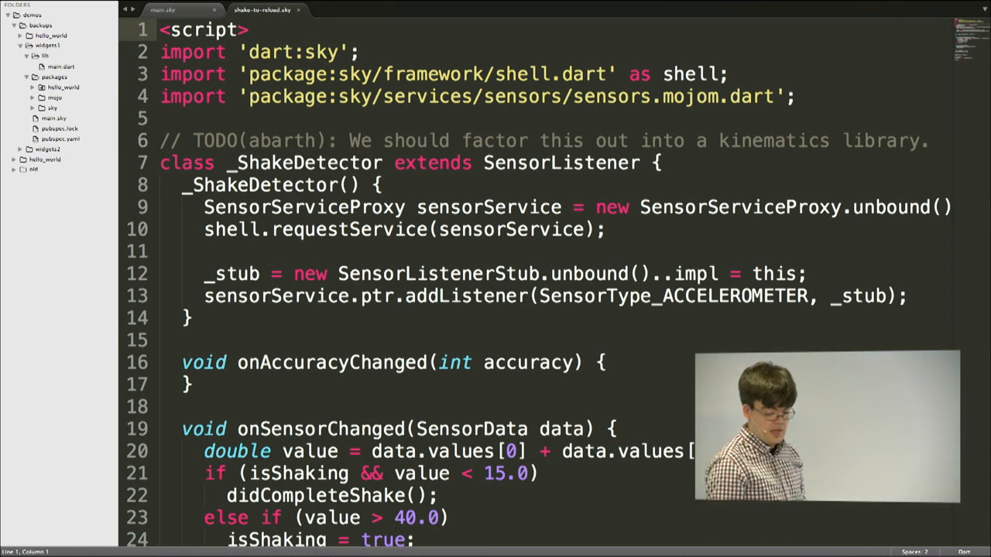
Step: Scroll through shake-to-reload.sky to review its reload-on-shake logic
{"action": "scroll", "scroll_direction": "down", "scroll_amount": 3}
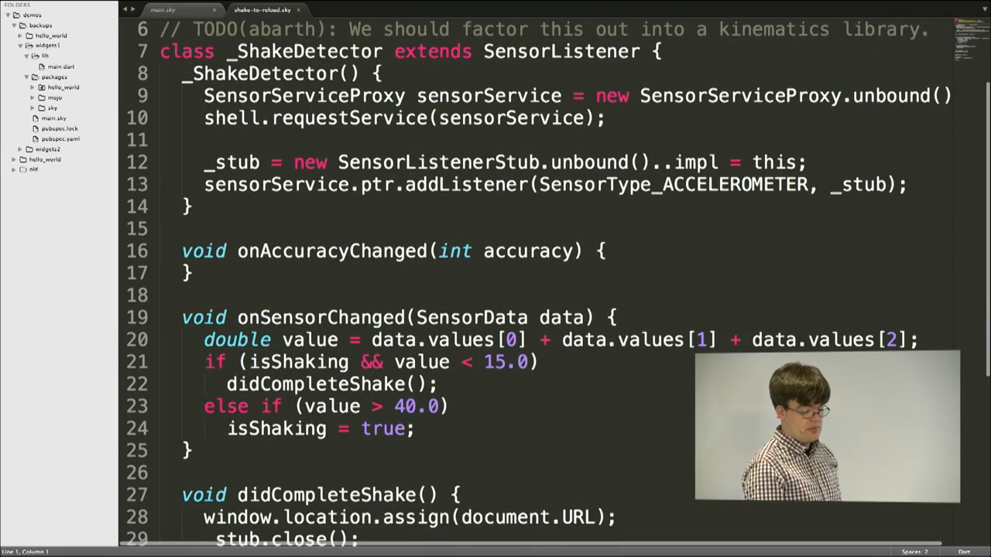
{"action": "scroll", "scroll_direction": "down", "scroll_amount": 3}
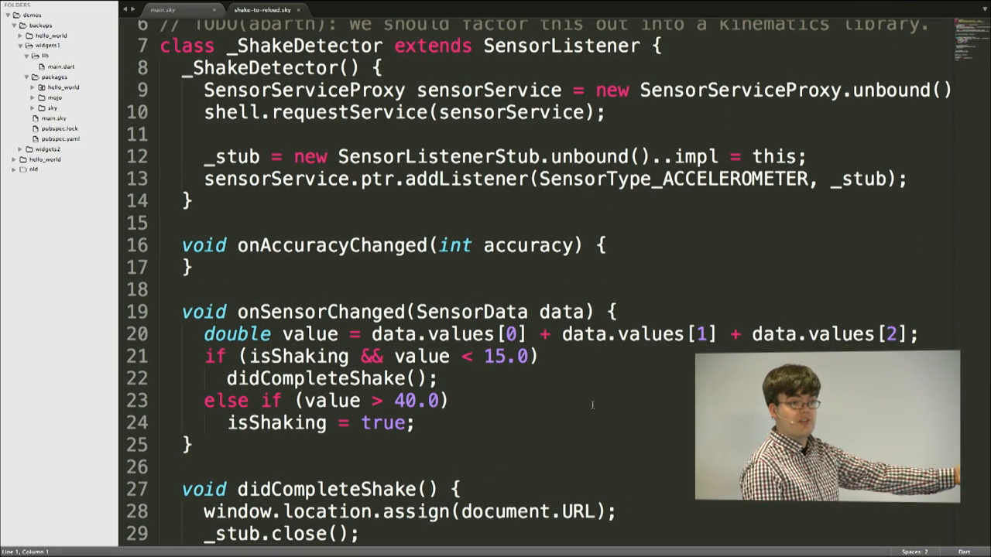
{"action": "scroll", "scroll_direction": "down", "scroll_amount": 3}
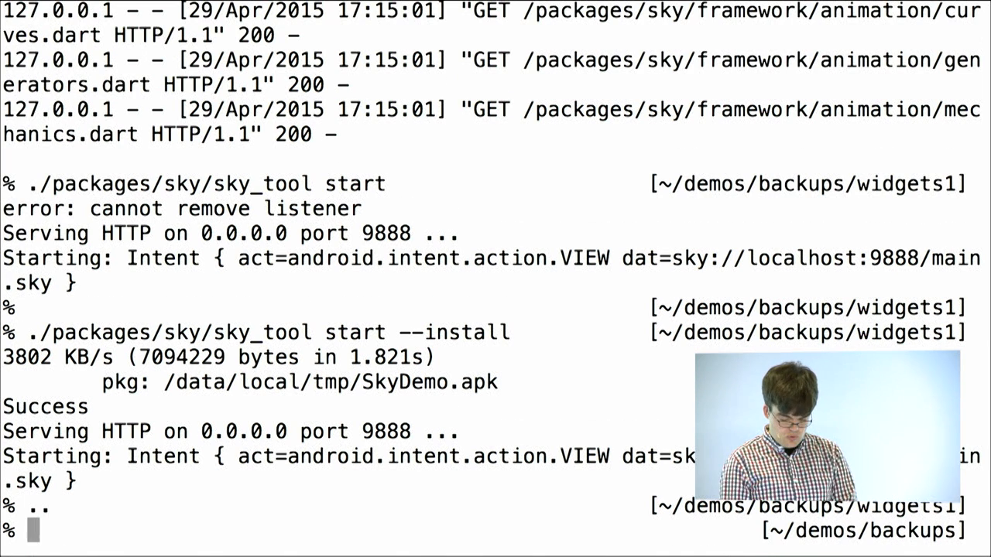
Step: Enter the cd widgets2 command to move into the widgets2 project
{"action": "type", "text": "cd widgets2"}
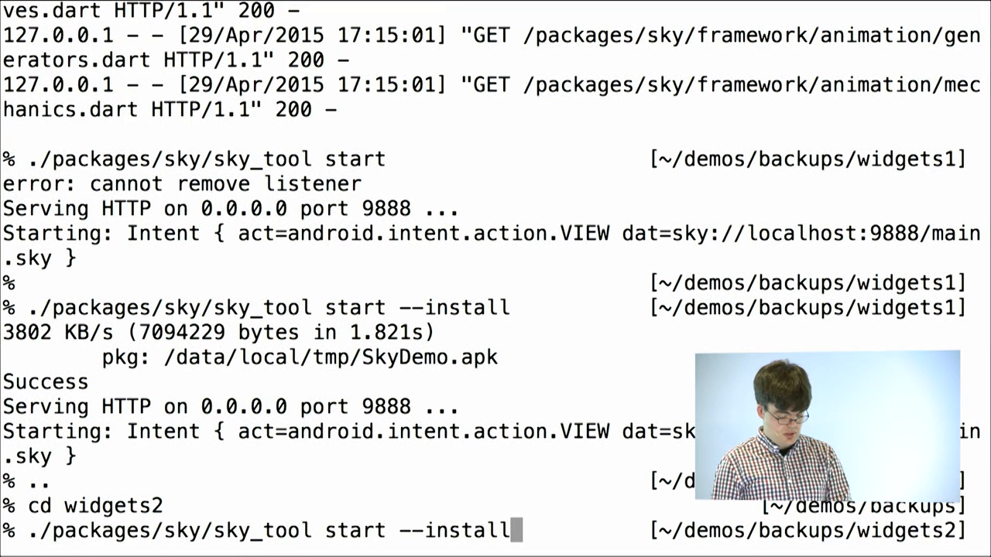
{"action": "key", "text": "BackSpace"}
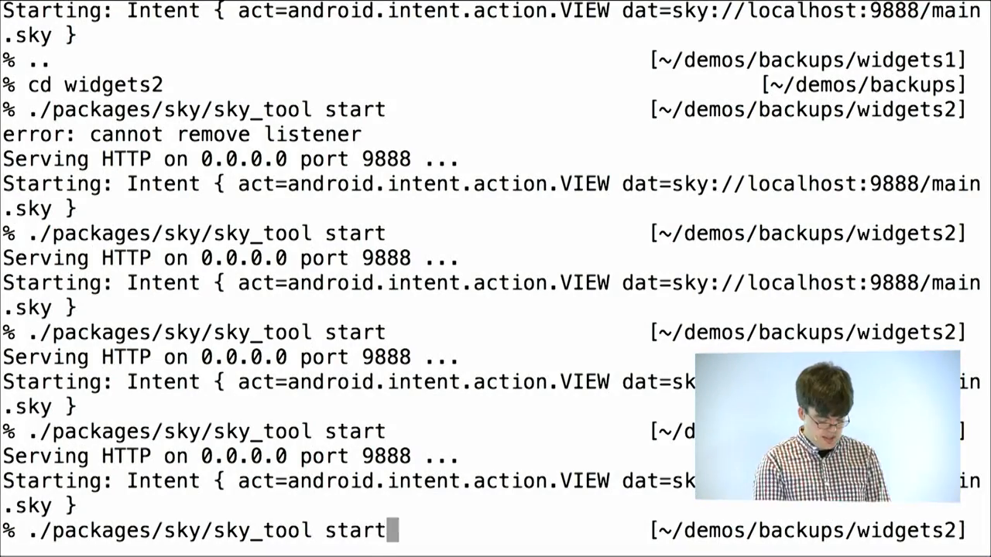
Step: Enter ./packages/sky/sky_tool start_tracing to trace the running widgets2 demo
{"action": "type", "text": "_tracing"}
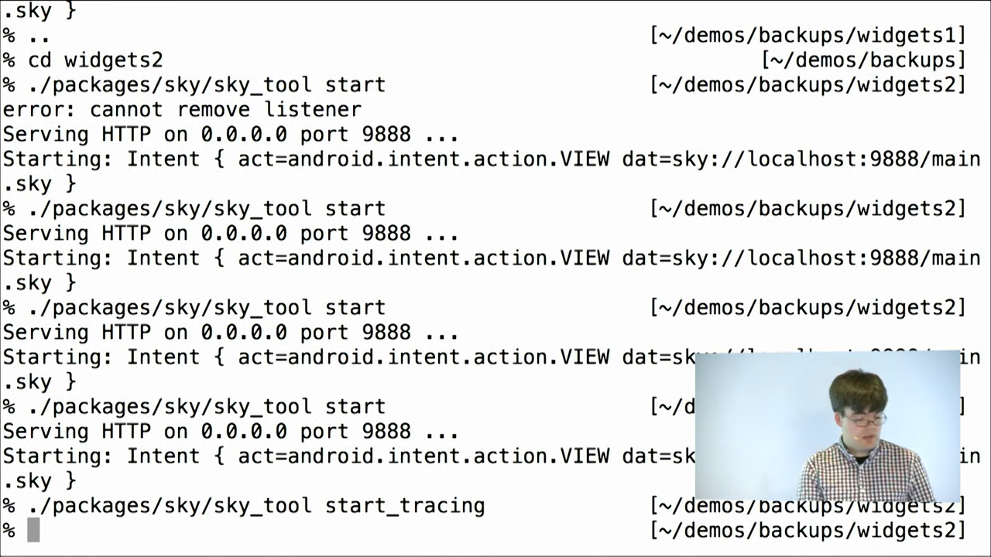
{"action": "type", "text": "./packages/sky/sky_tool start_t"}
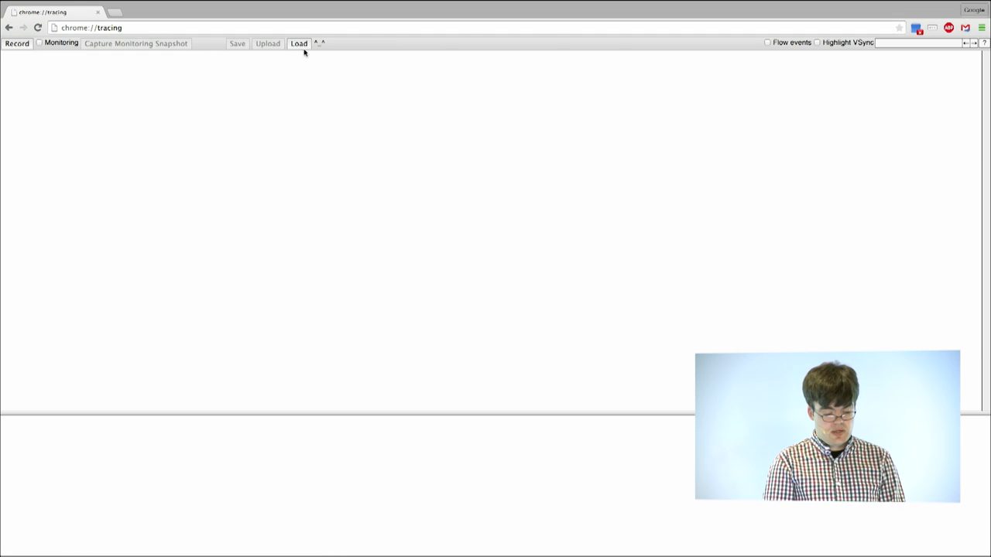
Step: Load sky-trace-2015-04-30-002049.json from the widgets2 folder into the trace viewer
{"action": "left_click", "coordinate": [298, 43]}
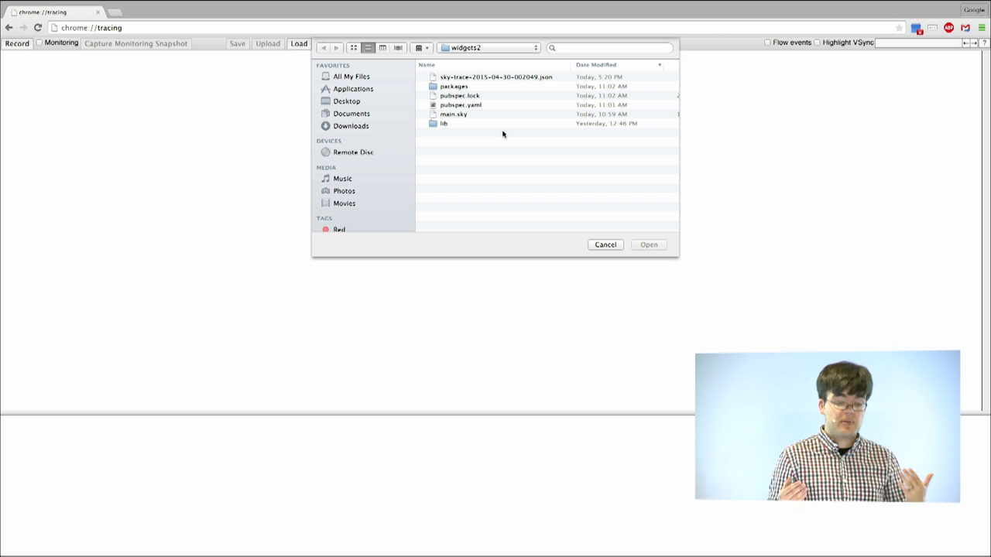
{"action": "left_click", "coordinate": [496, 76]}
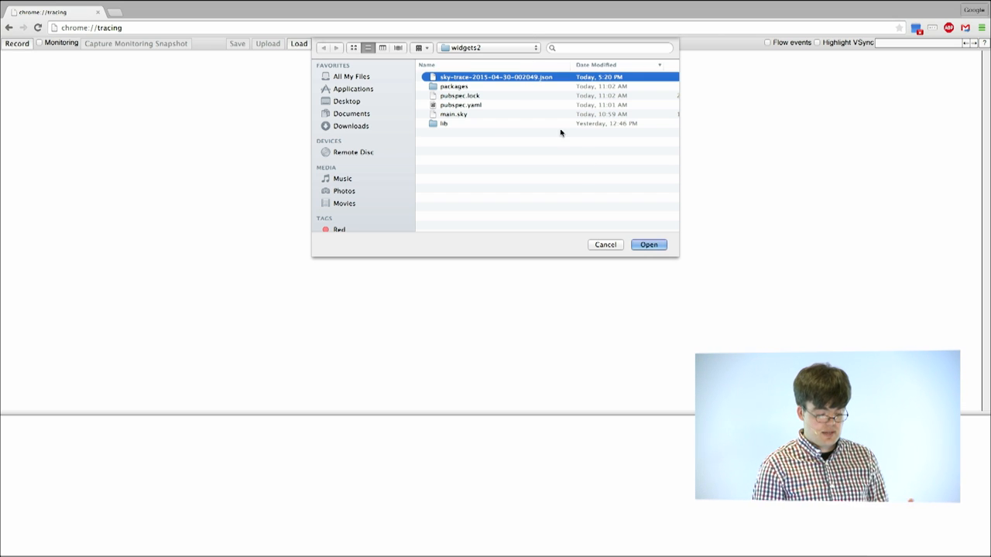
{"action": "left_click", "coordinate": [648, 244]}
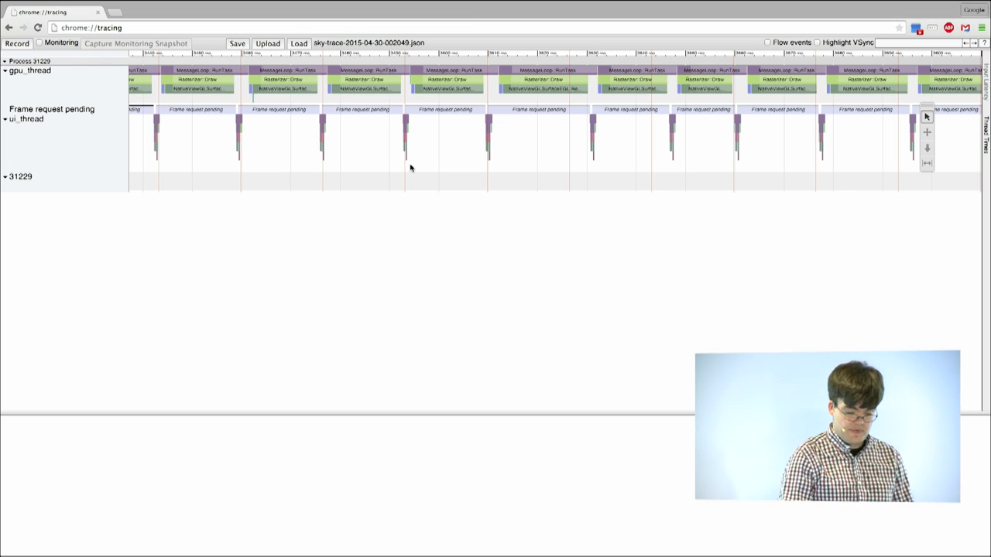
Step: Inspect ui_thread frame timing, then run adb forward tcp:8181 tcp:8181 and browse localhost:8181
{"action": "left_click_drag", "start_coordinate": [414, 128], "coordinate": [483, 174]}
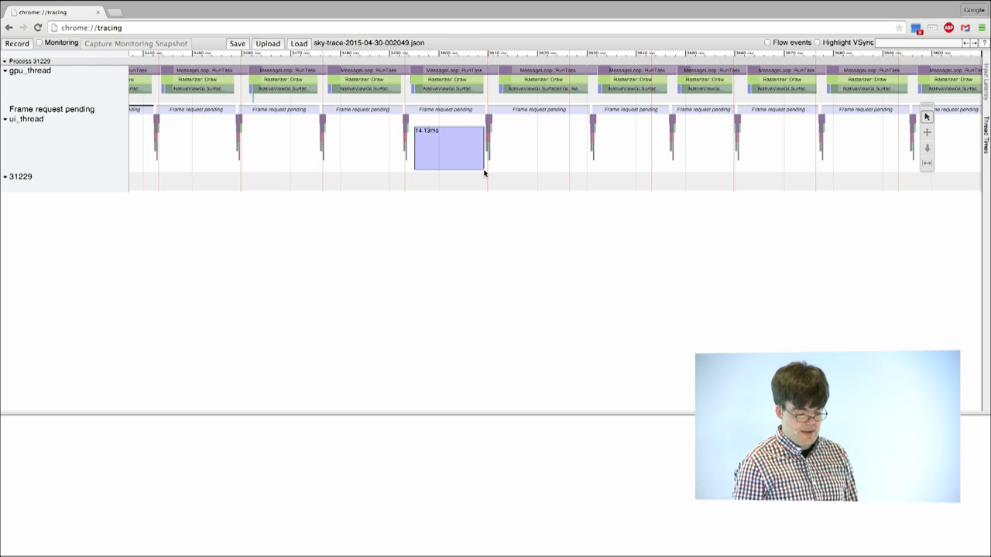
{"action": "left_click", "coordinate": [404, 120]}
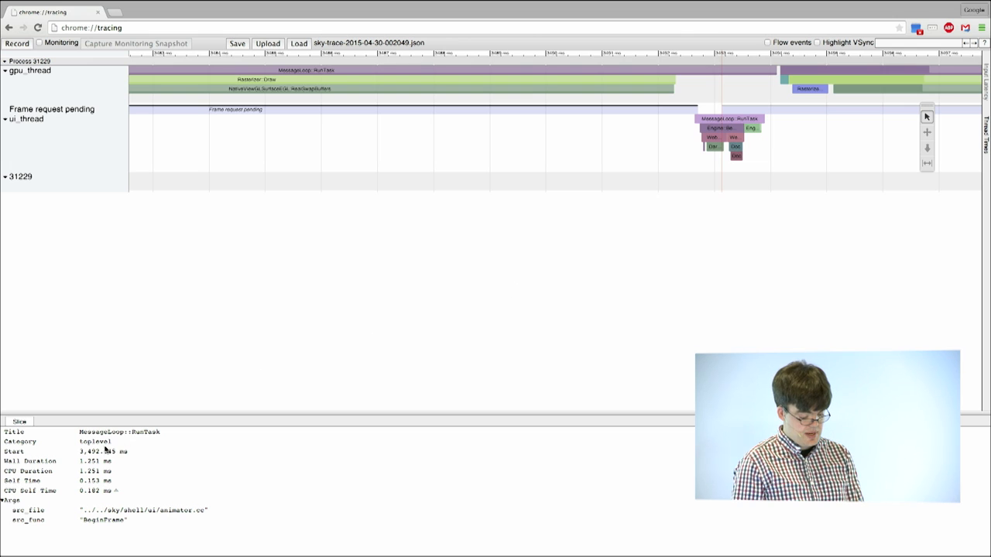
{"action": "mouse_move", "coordinate": [115, 486]}
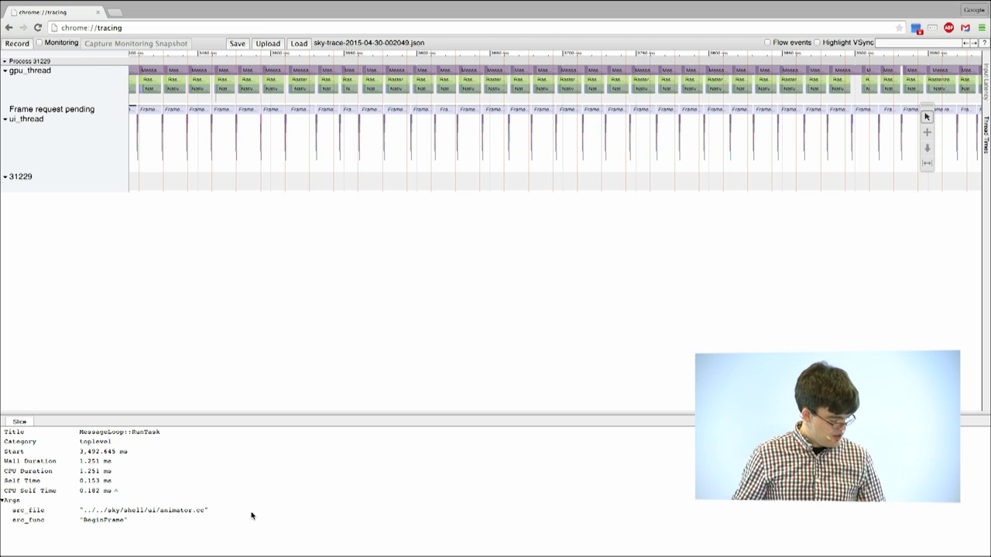
{"action": "mouse_move", "coordinate": [337, 342]}
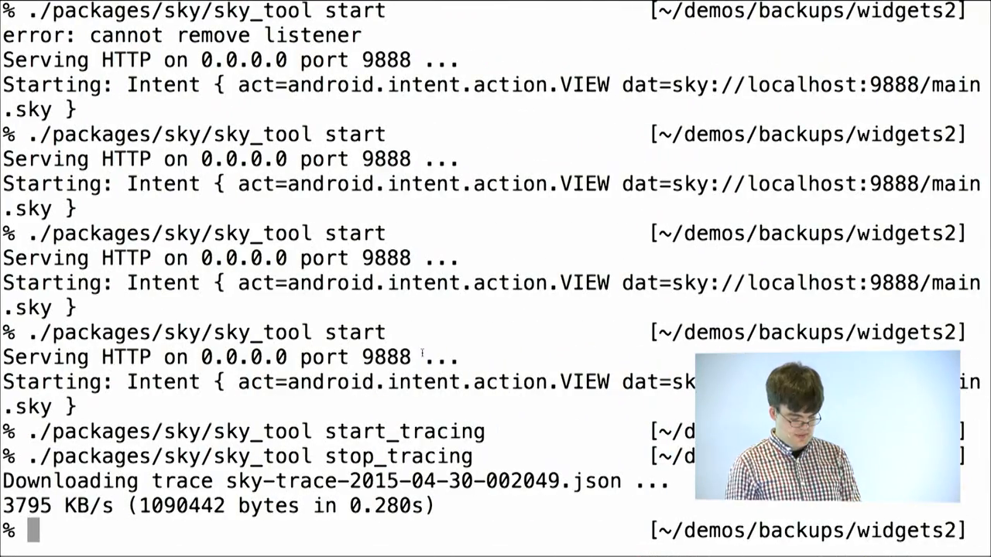
{"action": "type", "text": "adb forward tcp:8181 tcp:8181"}
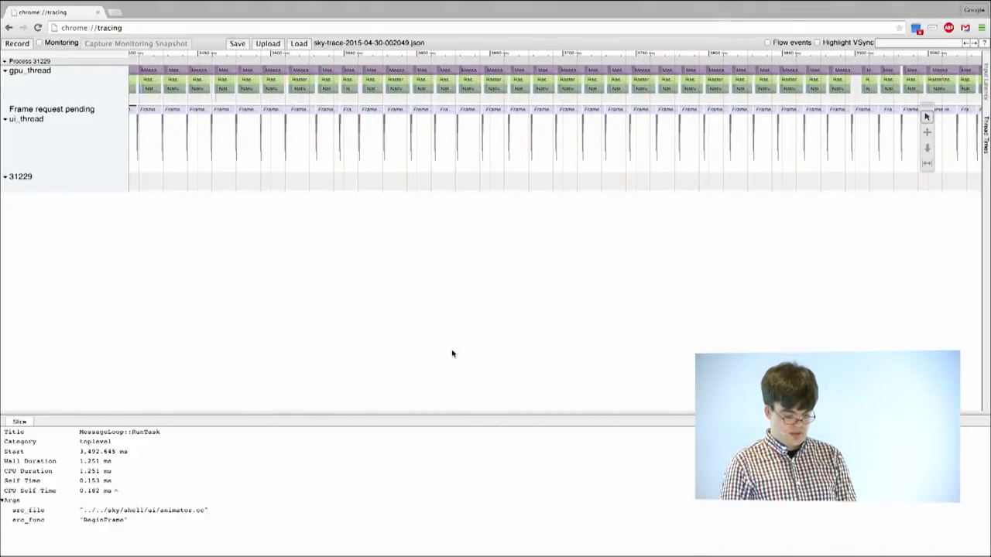
{"action": "type", "text": "localhost:8181/#/vm"}
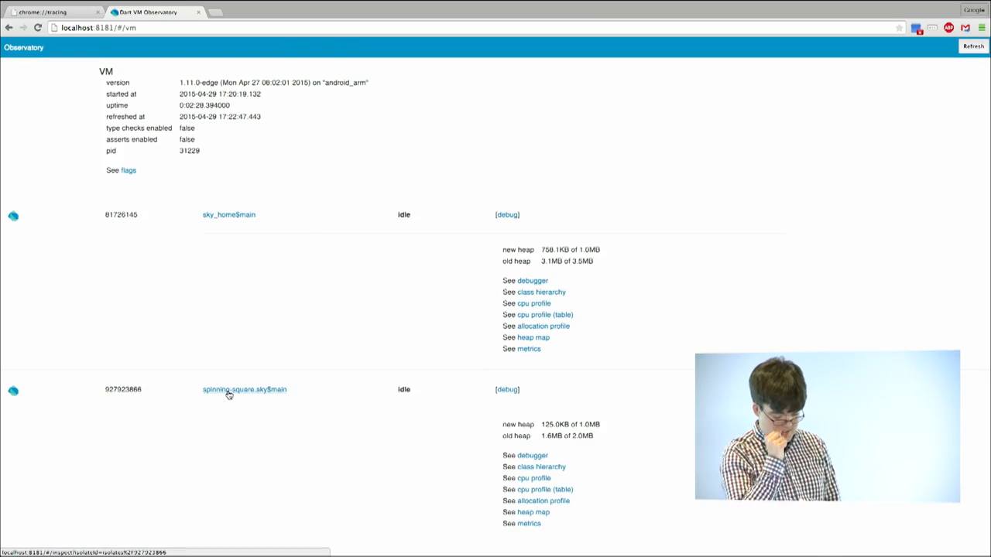
Step: Open the spinning-square.sky$main isolate page showing heap usage, uptime and 19 libraries
{"action": "left_click", "coordinate": [244, 389]}
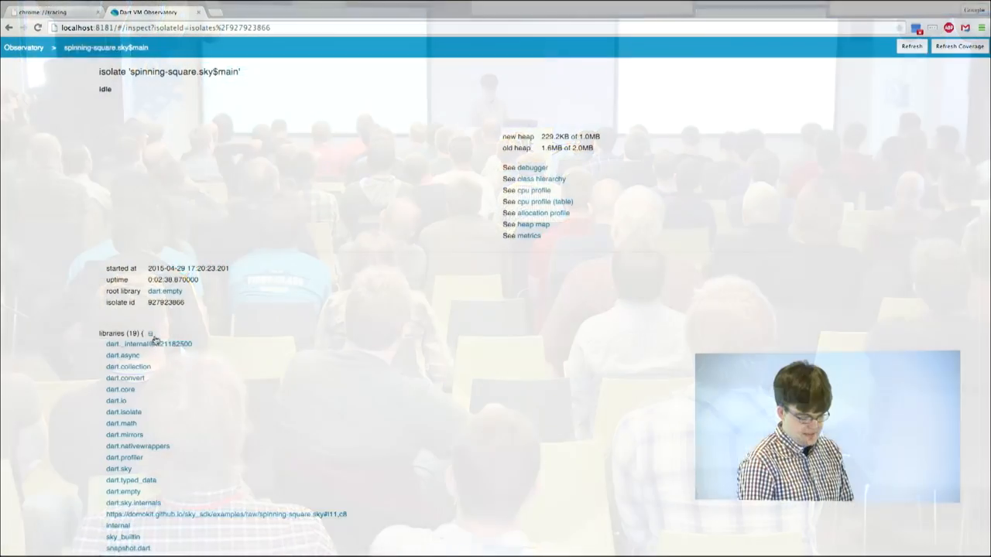
Step: Open the spinning-square library's script source and add a breakpoint on line 22
{"action": "left_click", "coordinate": [225, 514]}
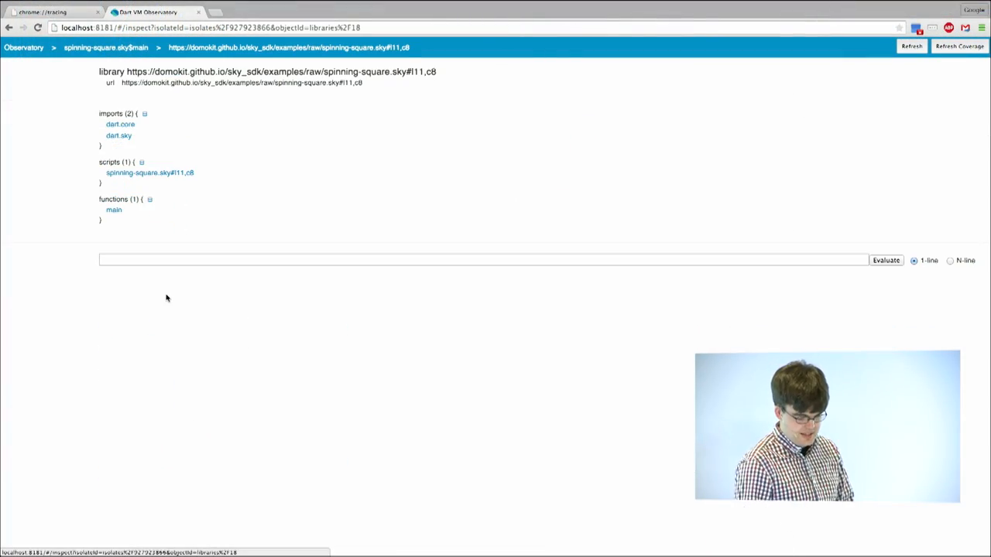
{"action": "left_click", "coordinate": [150, 173]}
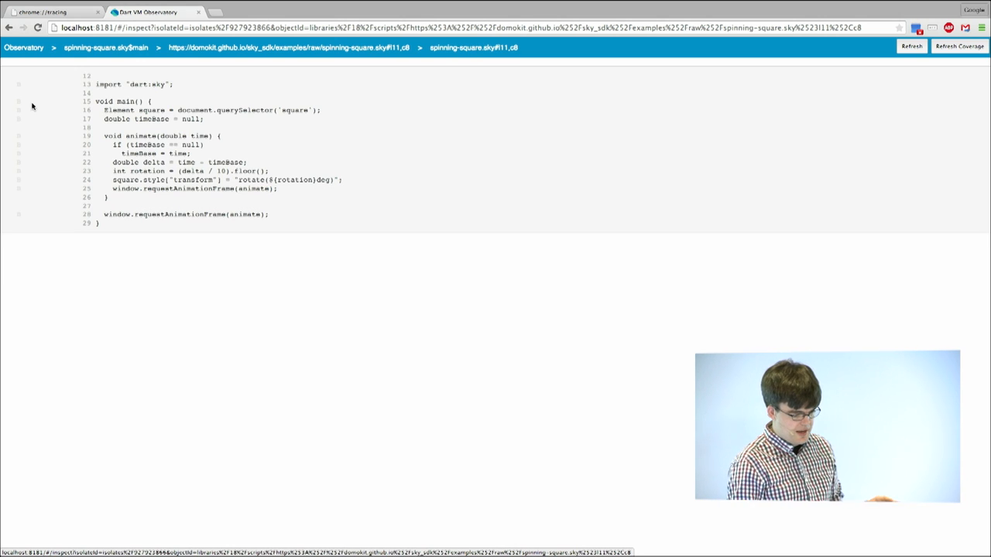
{"action": "left_click", "coordinate": [19, 162]}
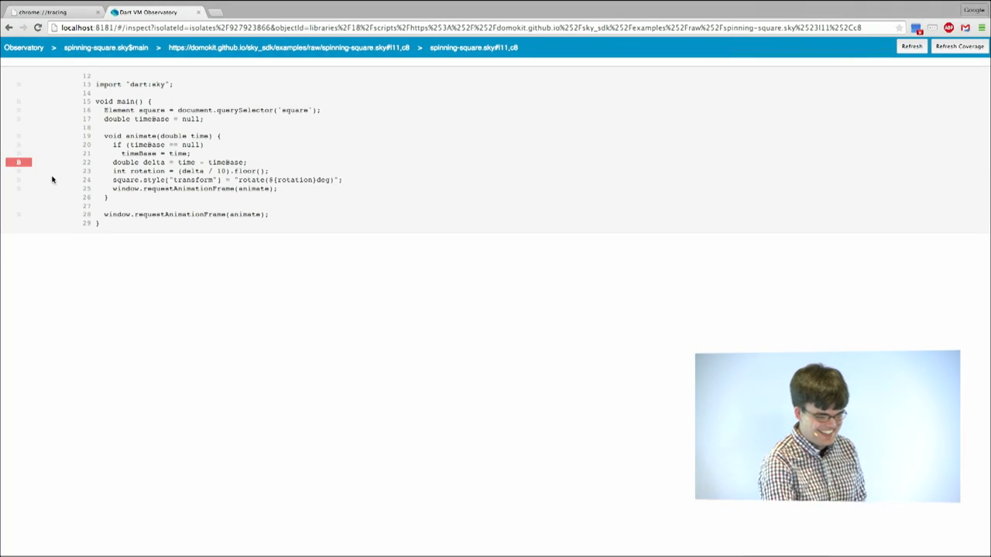
Step: Return to the VM overview and open [debug] for the paused spinning-square isolate
{"action": "left_click", "coordinate": [23, 47]}
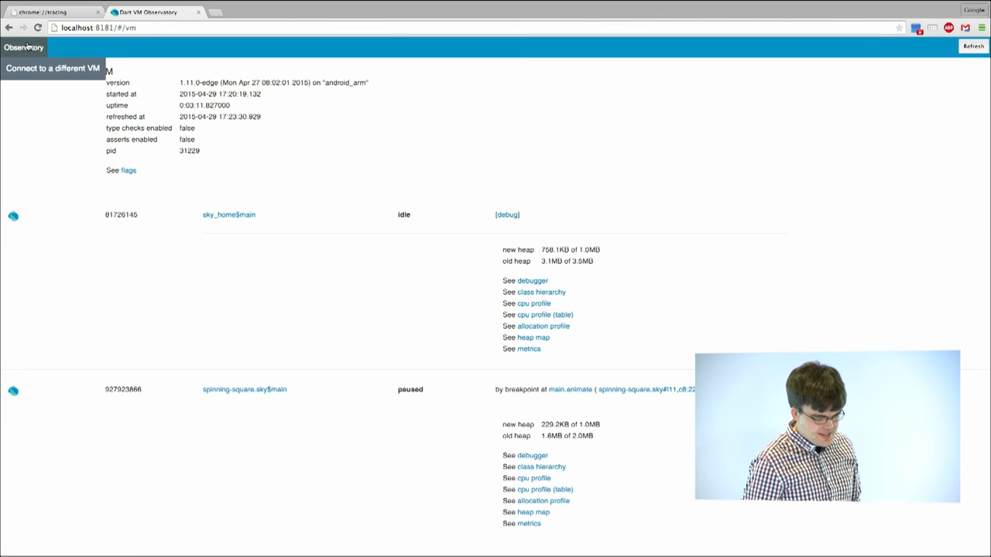
{"action": "left_click", "coordinate": [530, 455]}
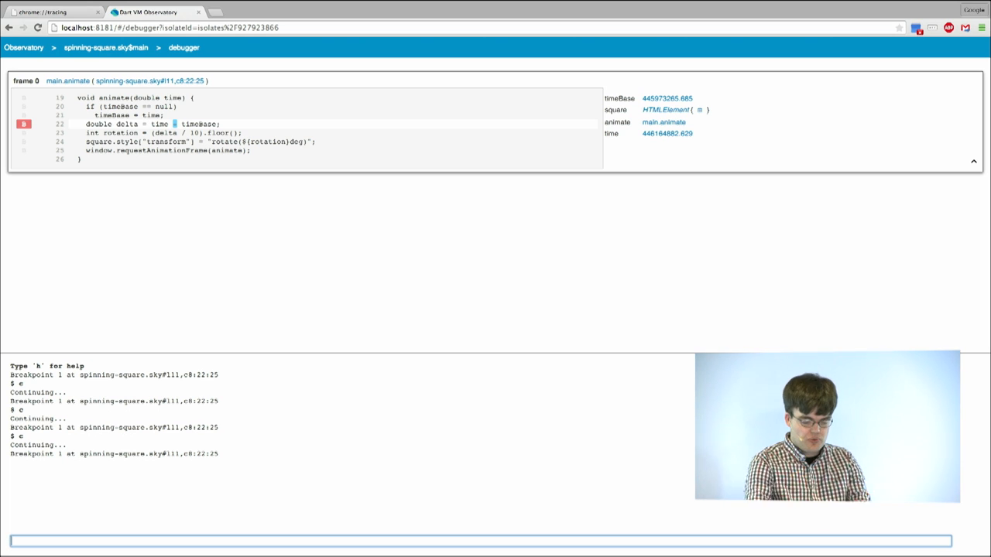
Step: Set square.style['background-color'] to 'orange' in the debugger console, then start the continue command
{"action": "type", "text": "p square.styl"}
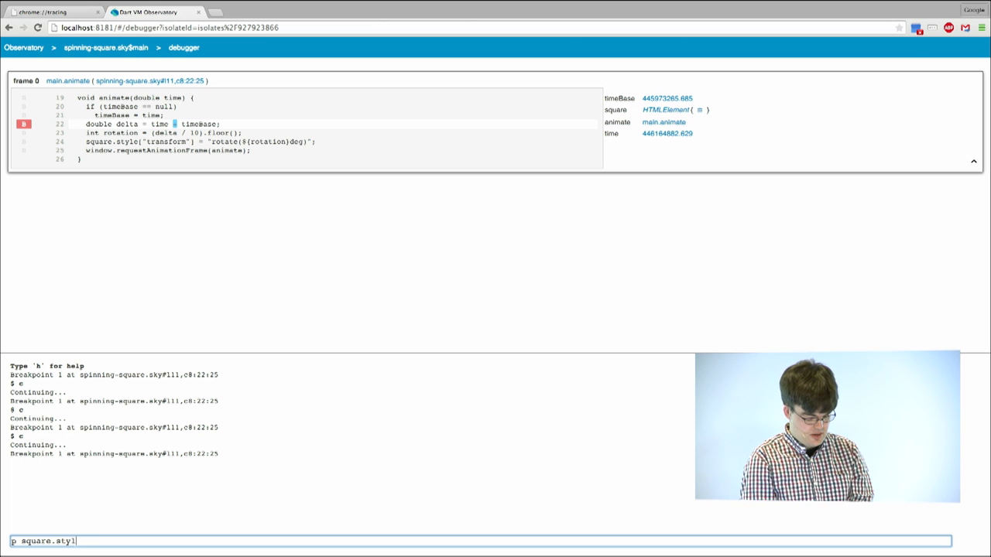
{"action": "type", "text": "e['a"}
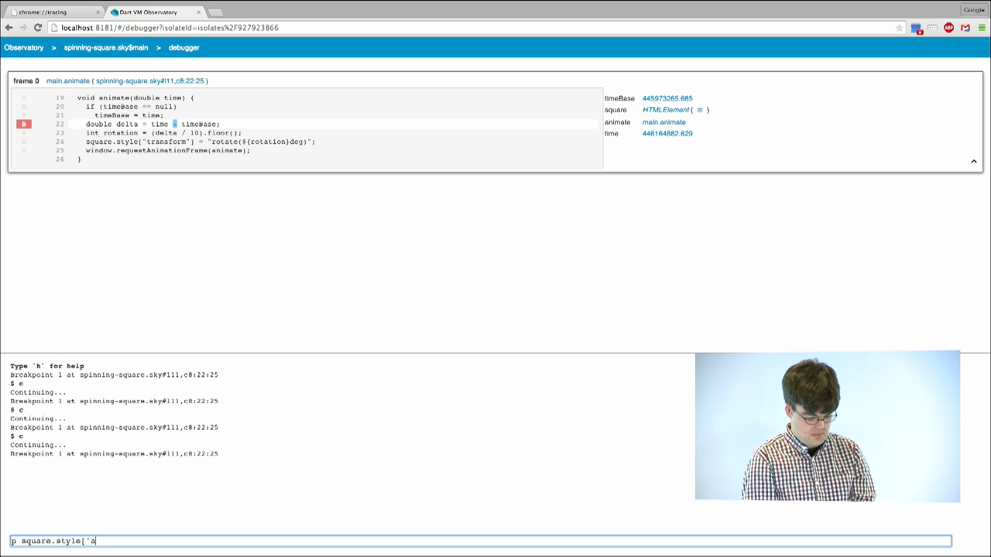
{"action": "type", "text": "background-col"}
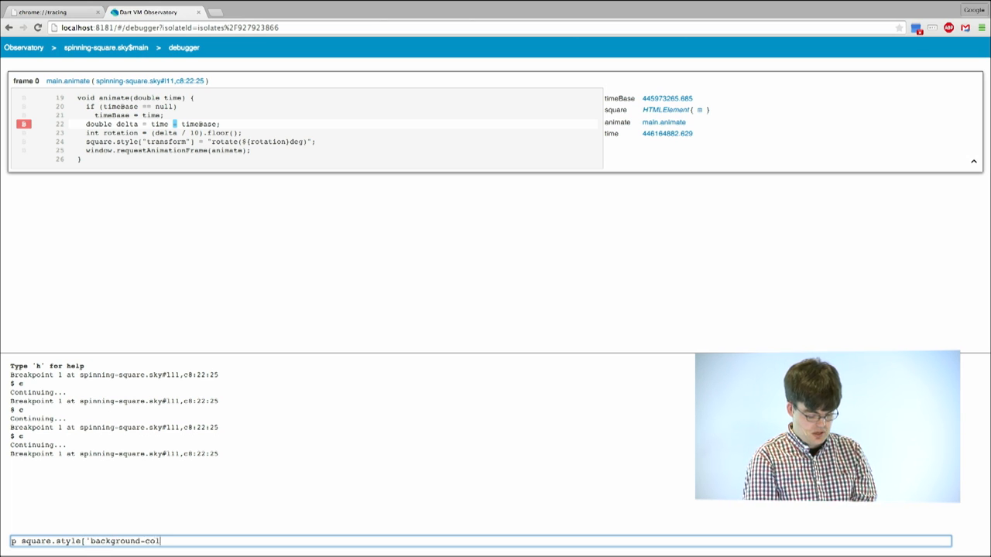
{"action": "type", "text": "or'"}
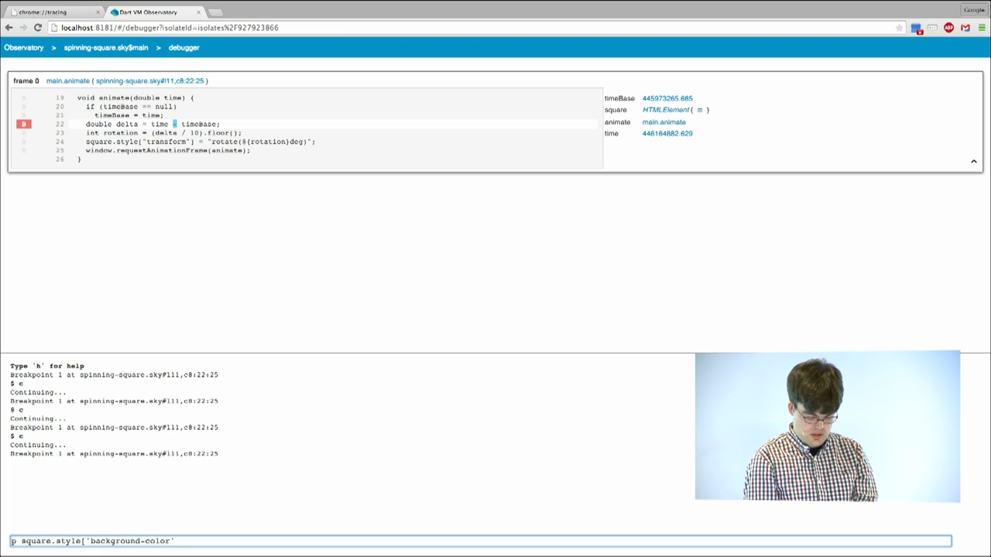
{"action": "type", "text": "= '"}
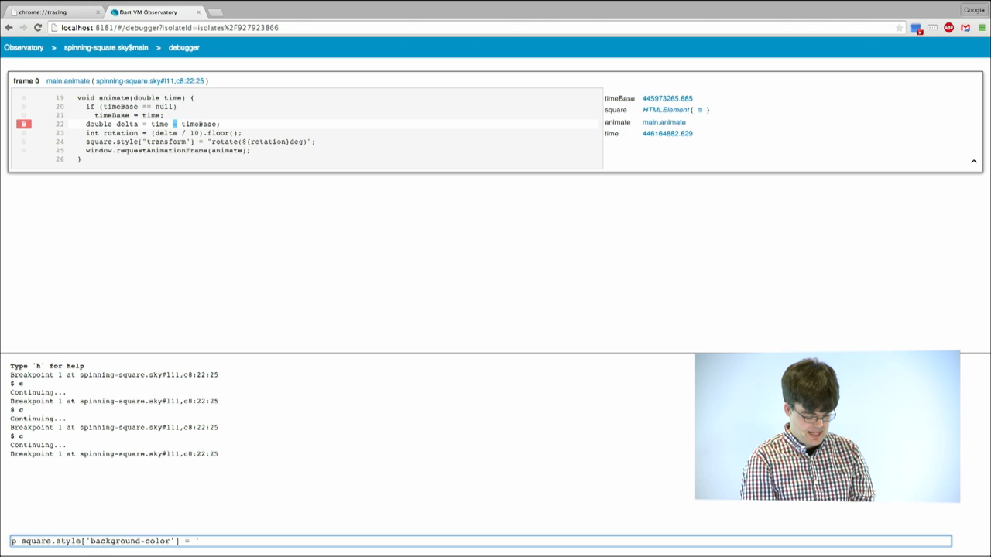
{"action": "type", "text": "orange']"}
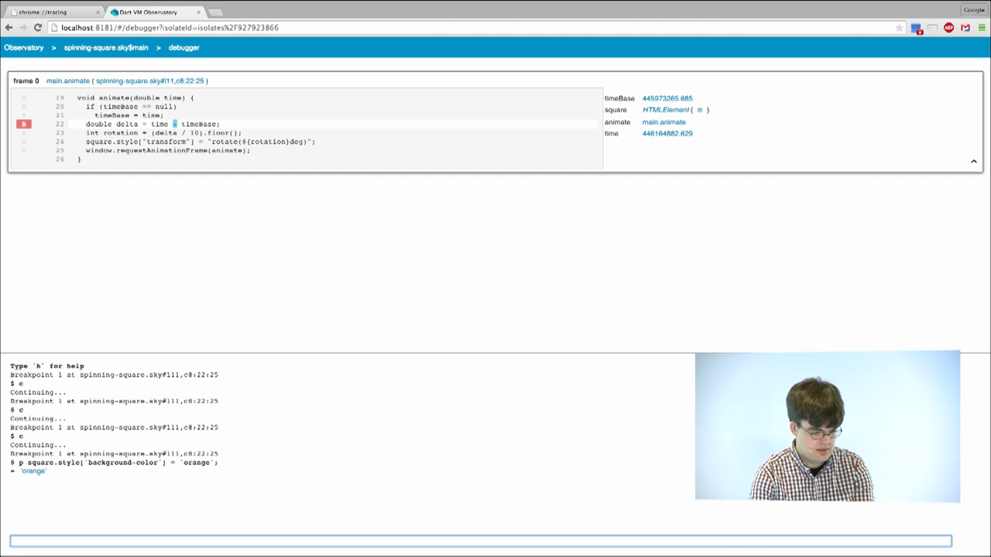
{"action": "type", "text": "c"}
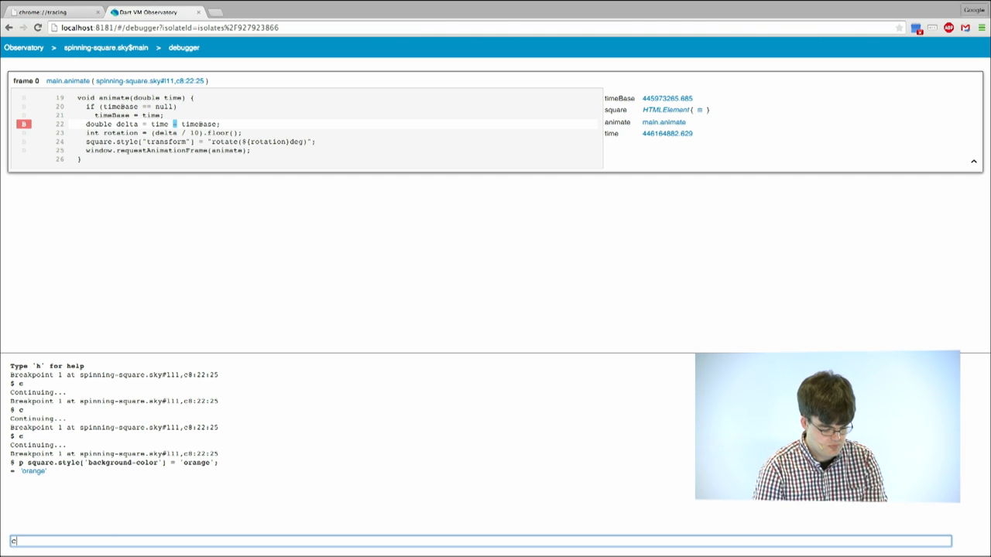